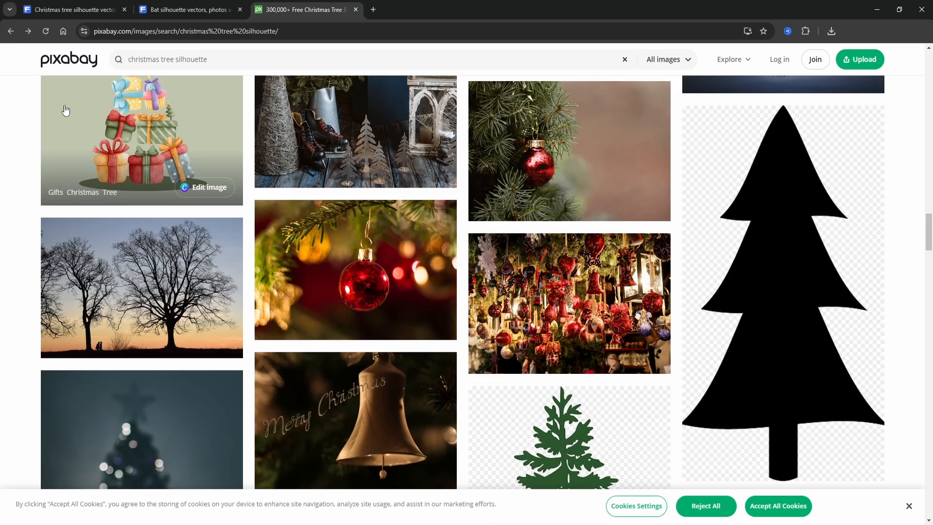
Step: Switch to the Freepik tab with christmas tree silhouette search results
{"action": "left_click", "coordinate": [71, 10]}
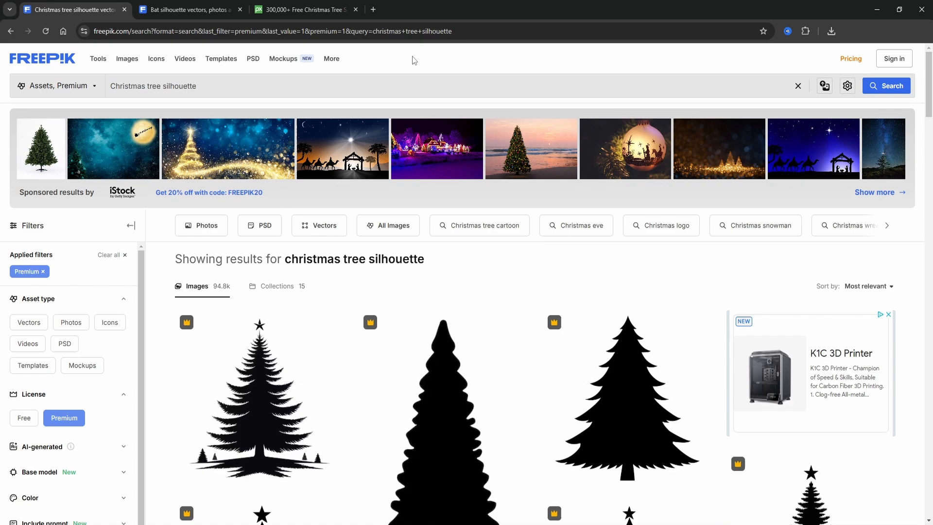
{"action": "left_click", "coordinate": [98, 59]}
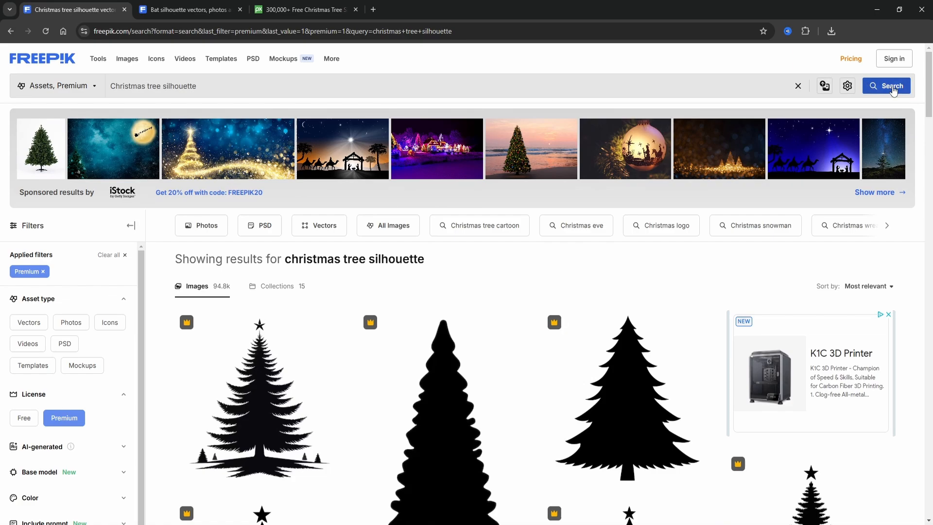
{"action": "mouse_move", "coordinate": [559, 246]}
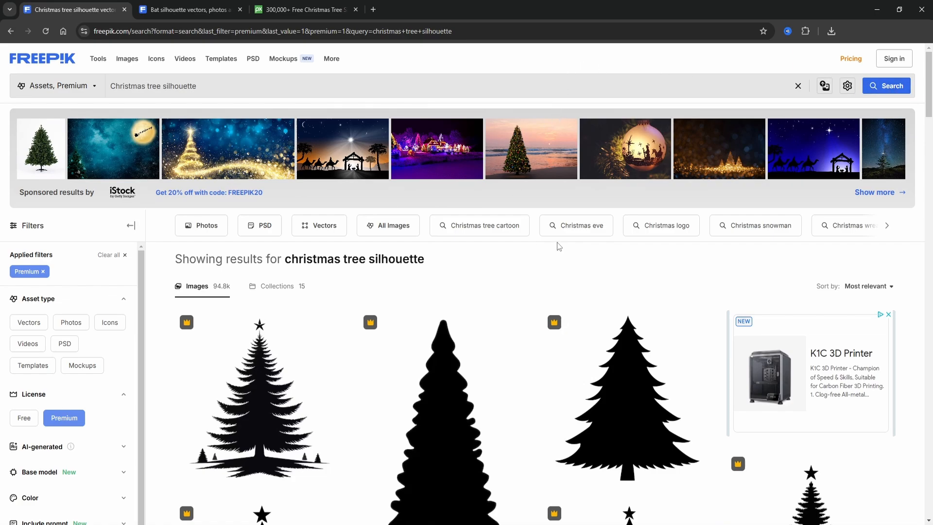
{"action": "scroll", "scroll_direction": "down", "scroll_amount": 3}
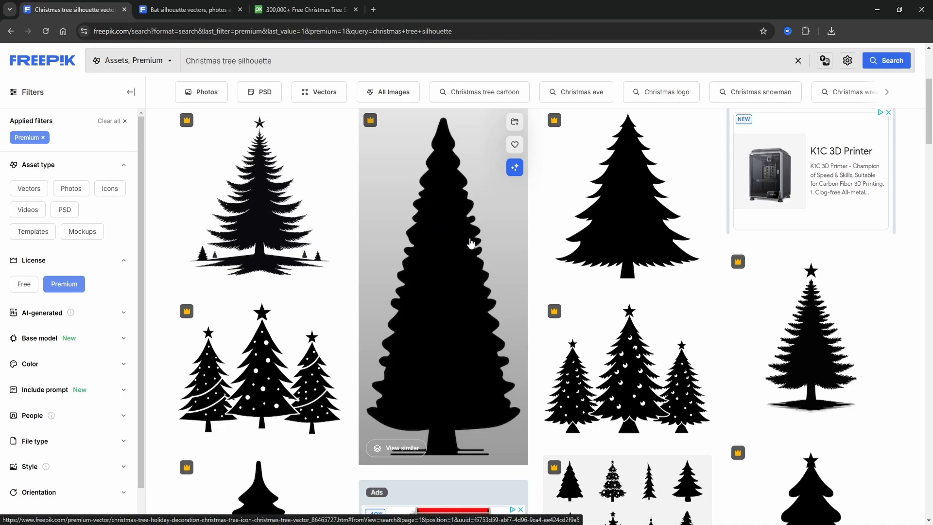
{"action": "mouse_move", "coordinate": [470, 227]}
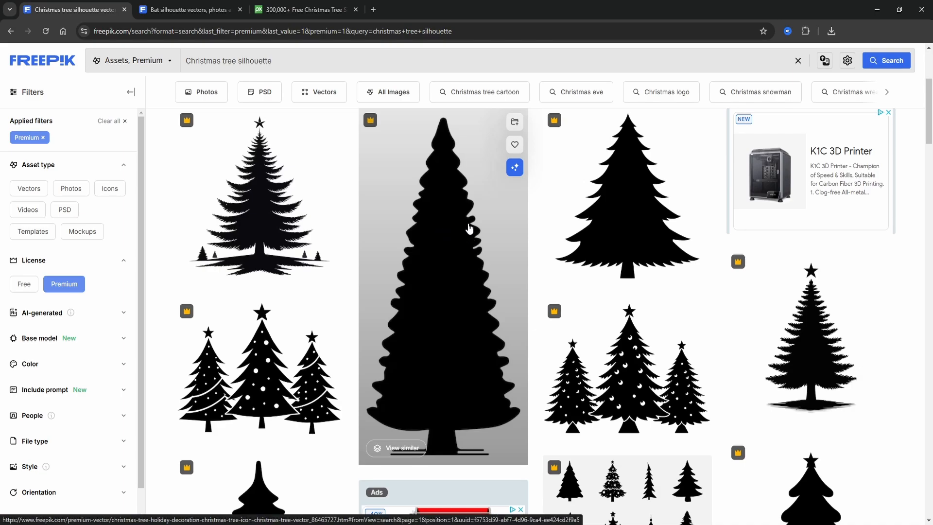
{"action": "scroll", "scroll_direction": "down", "scroll_amount": 3}
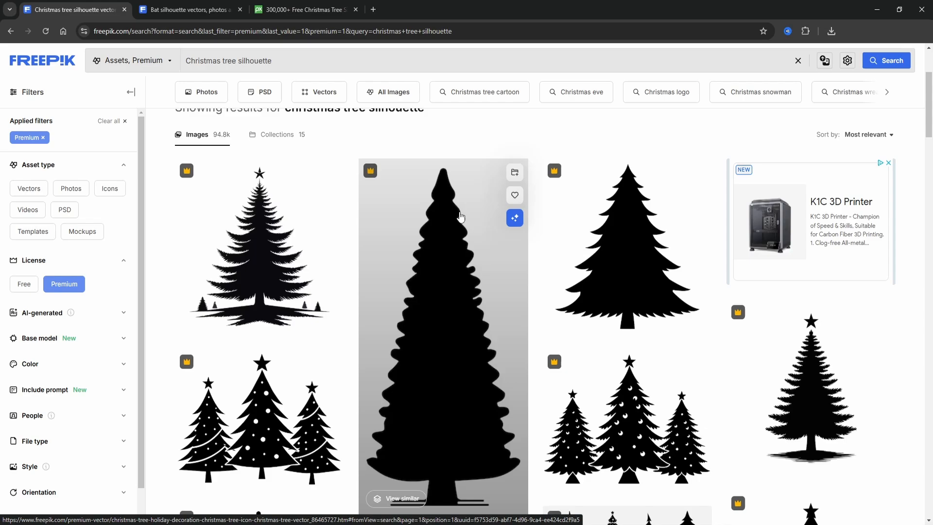
{"action": "mouse_move", "coordinate": [554, 171]}
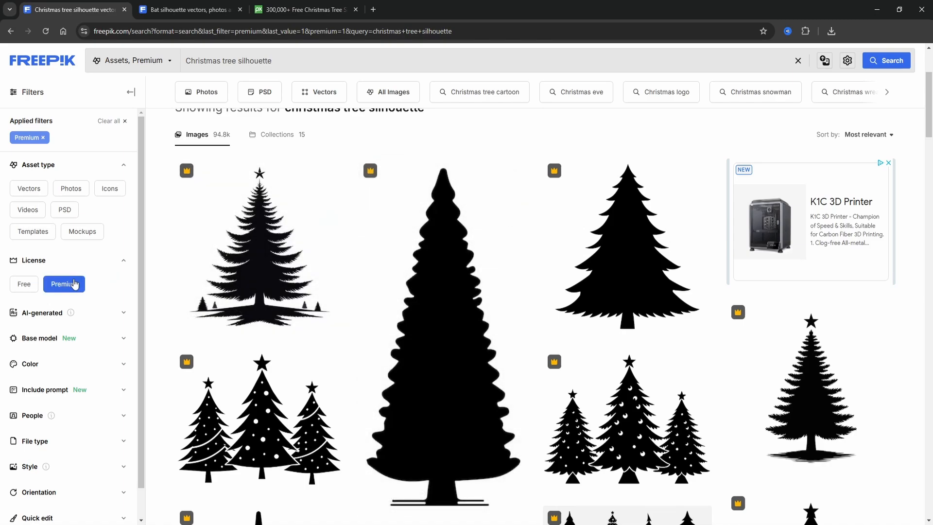
Step: Filter Freepik results to Free license and scroll through the 895 images
{"action": "left_click", "coordinate": [24, 284]}
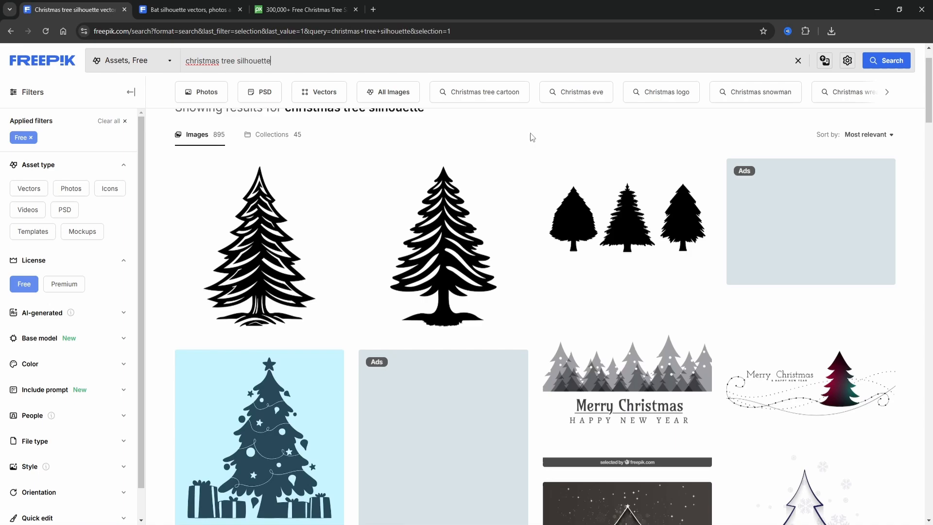
{"action": "scroll", "scroll_direction": "down", "scroll_amount": 3}
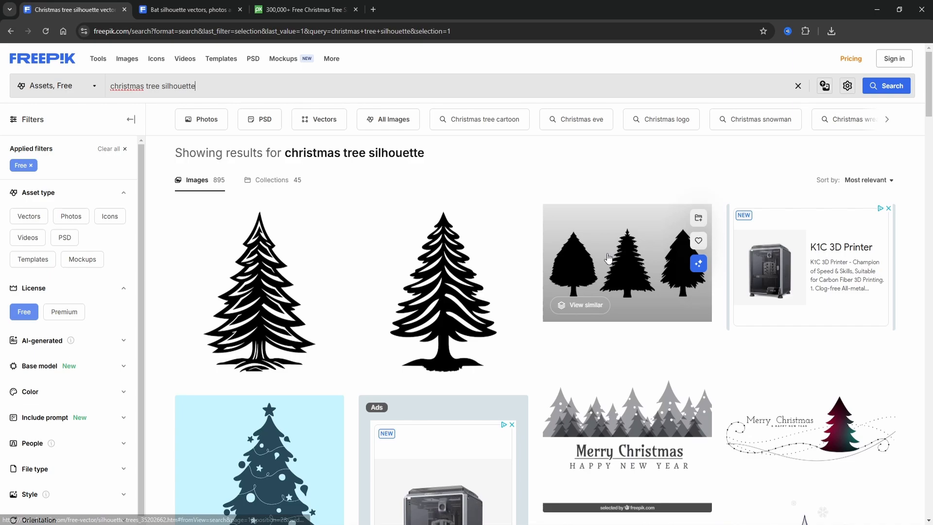
Step: Open the free Silhouette Trees image of three black trees and download it
{"action": "left_click", "coordinate": [626, 263]}
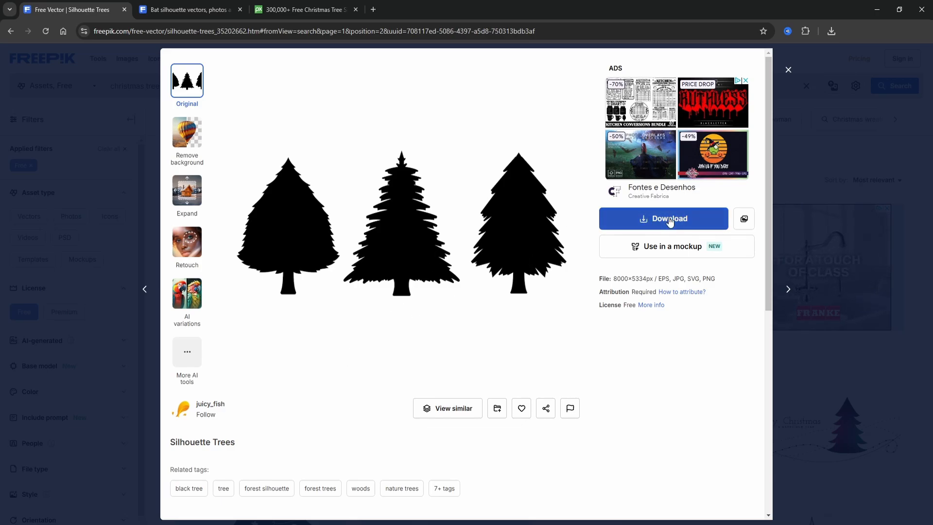
{"action": "left_click", "coordinate": [663, 219]}
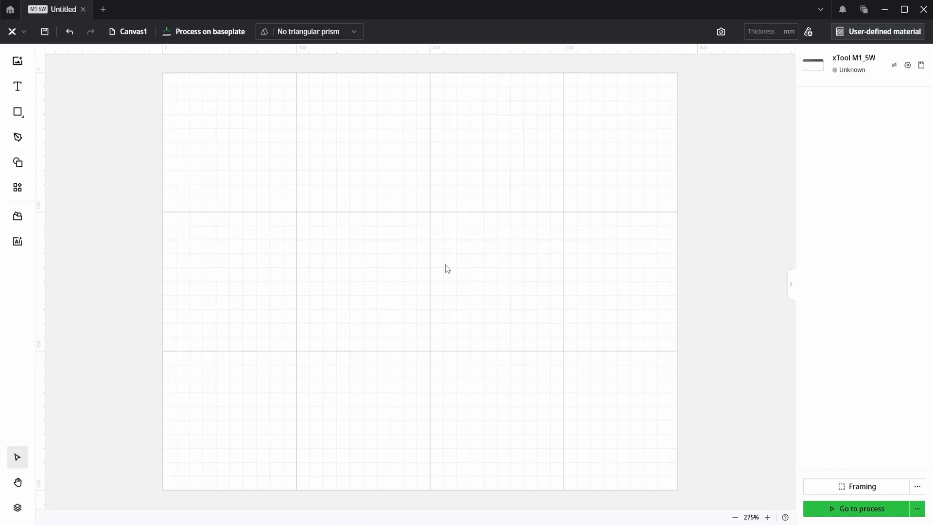
Step: Import the silhouette_trees image onto the xTool canvas
{"action": "left_click", "coordinate": [17, 61]}
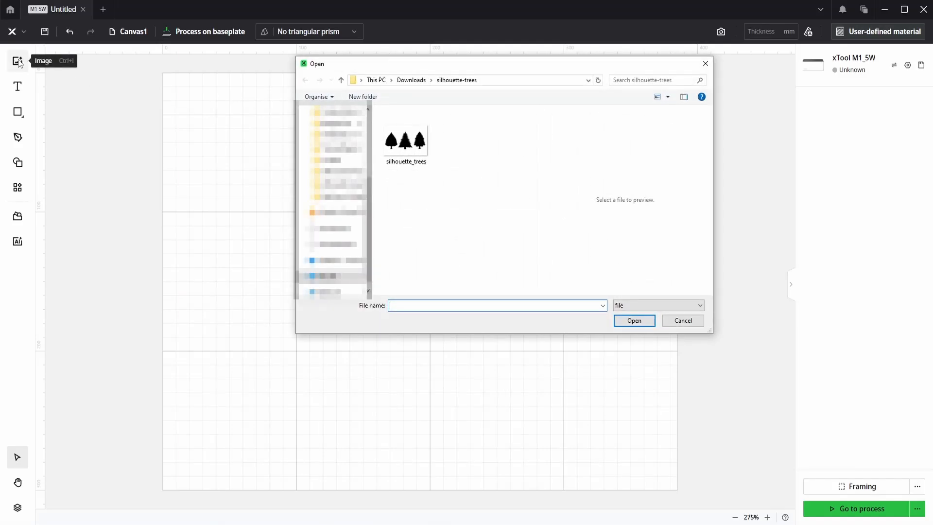
{"action": "left_click", "coordinate": [405, 138]}
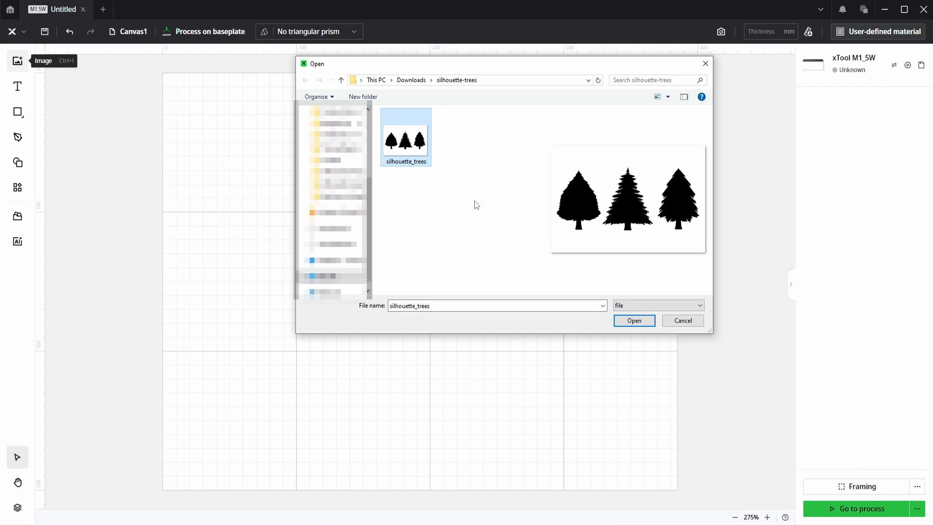
{"action": "mouse_move", "coordinate": [463, 193]}
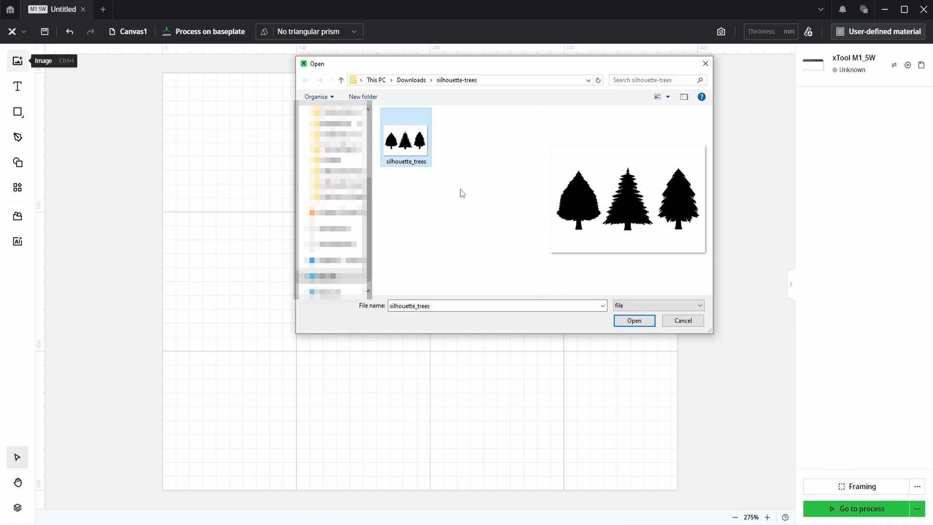
{"action": "left_click", "coordinate": [633, 320]}
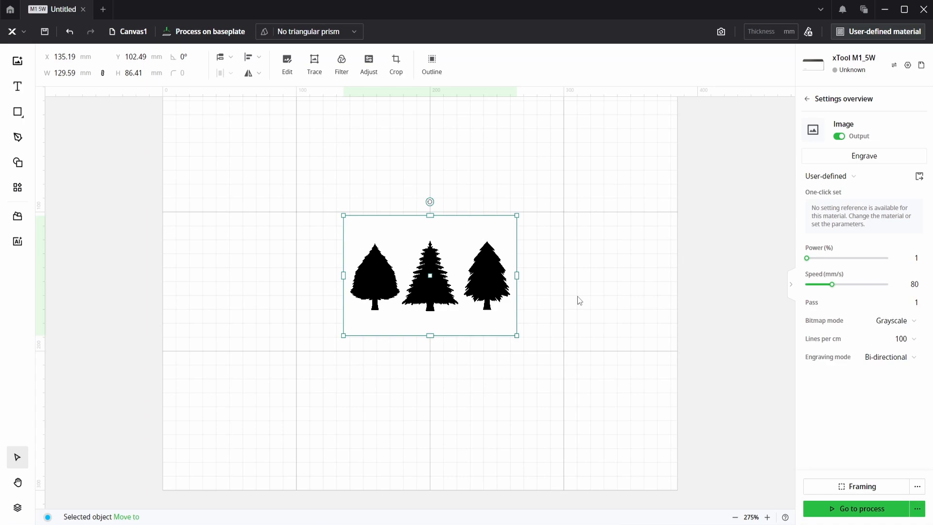
{"action": "mouse_move", "coordinate": [482, 260]}
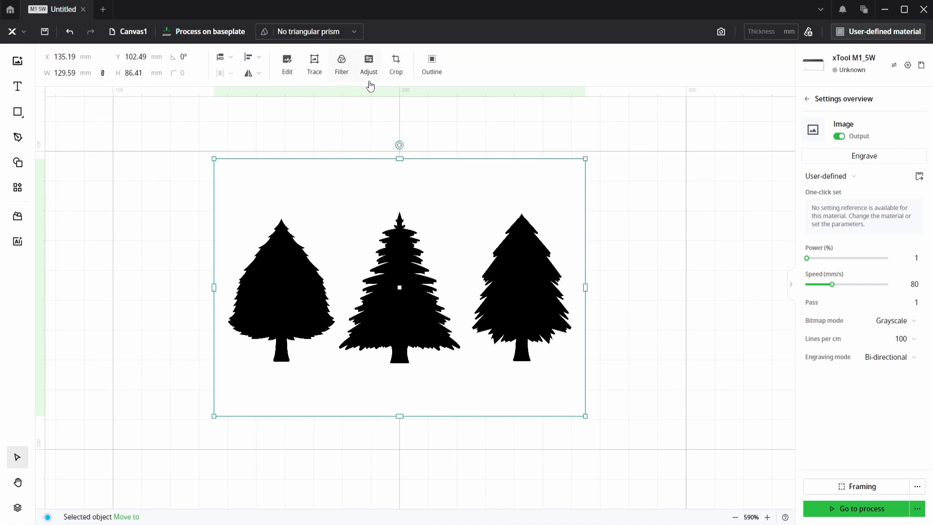
{"action": "mouse_move", "coordinate": [344, 150]}
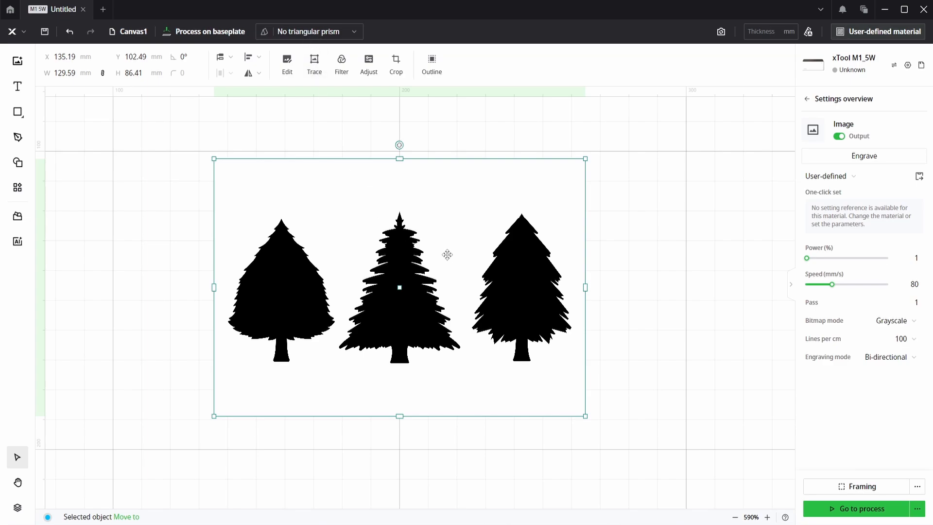
Step: Nudge the tree image to X 135.02, Y 102.82 mm, leaving adjustments at zero
{"action": "left_click_drag", "start_coordinate": [447, 254], "coordinate": [455, 262]}
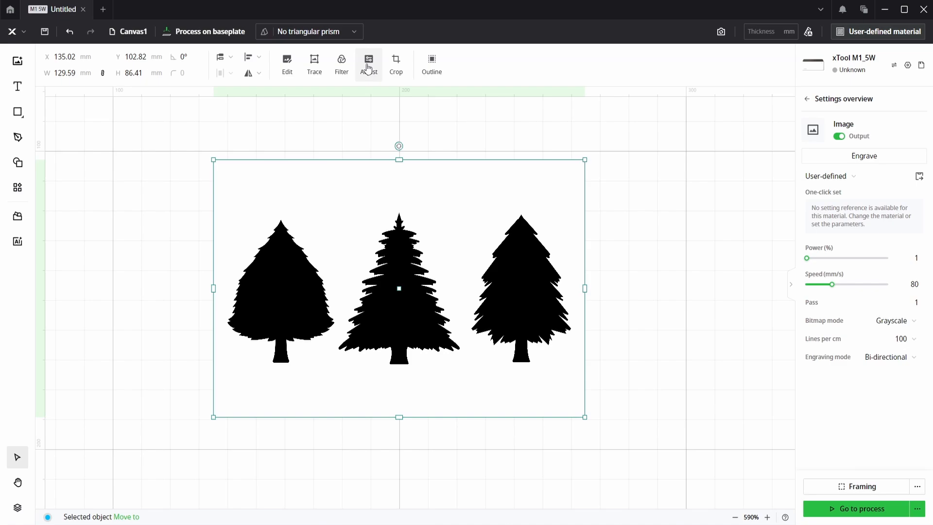
{"action": "left_click", "coordinate": [369, 64]}
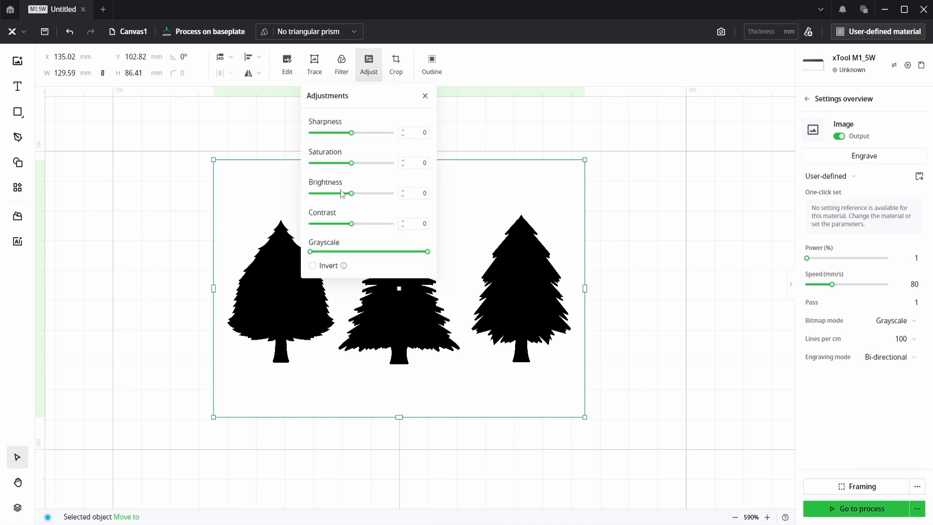
{"action": "left_click", "coordinate": [425, 96]}
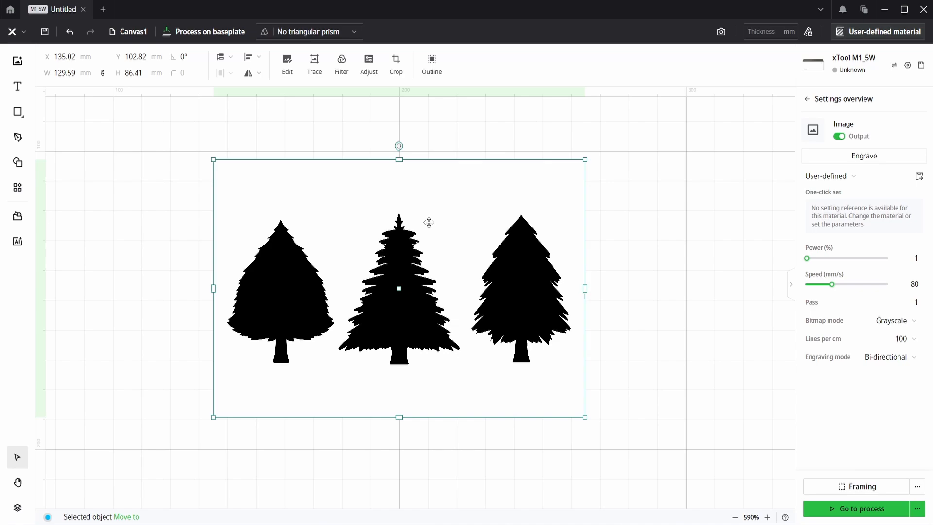
{"action": "mouse_move", "coordinate": [315, 64]}
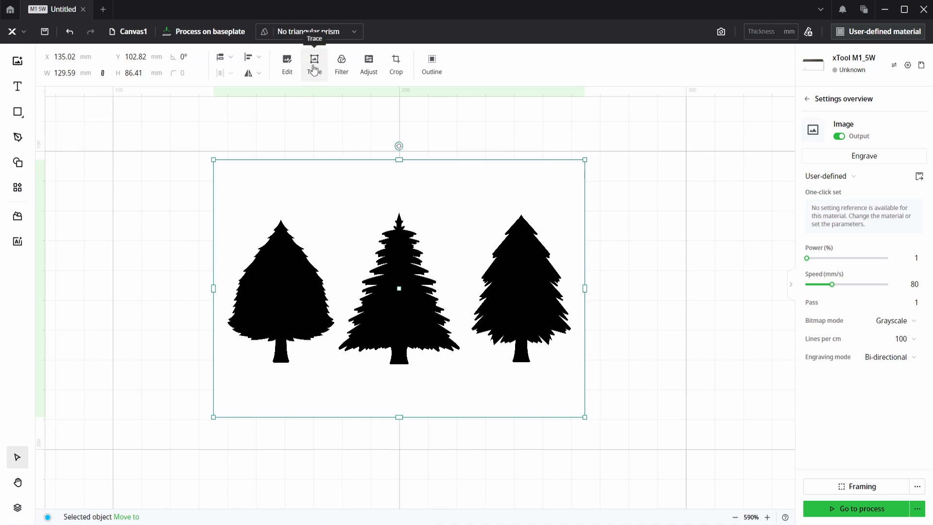
Step: Trace the tree image with auto-trace, outlining all three Christmas trees
{"action": "left_click", "coordinate": [315, 62]}
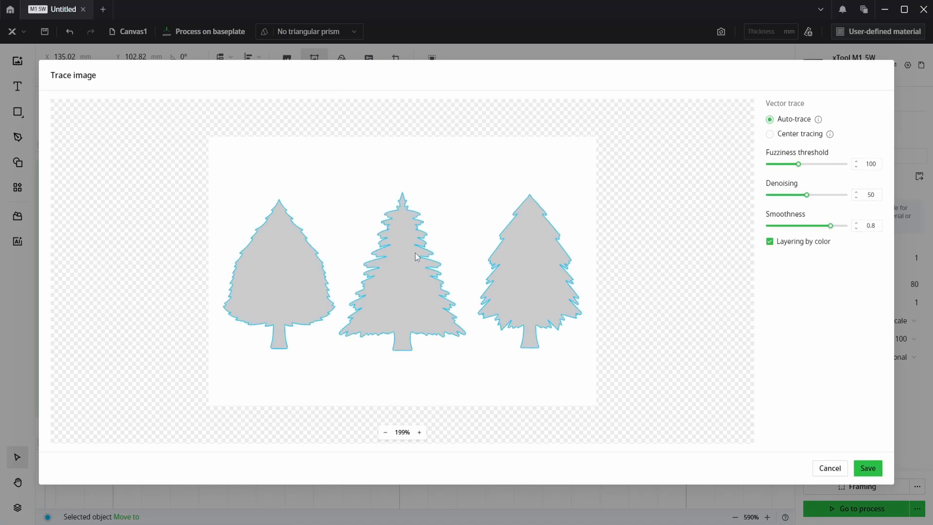
{"action": "left_click", "coordinate": [420, 432]}
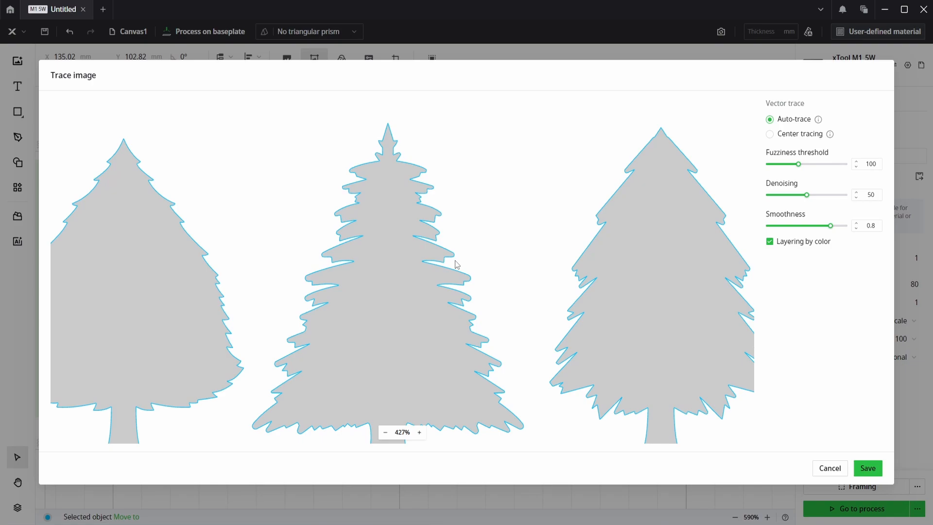
{"action": "mouse_move", "coordinate": [384, 114]}
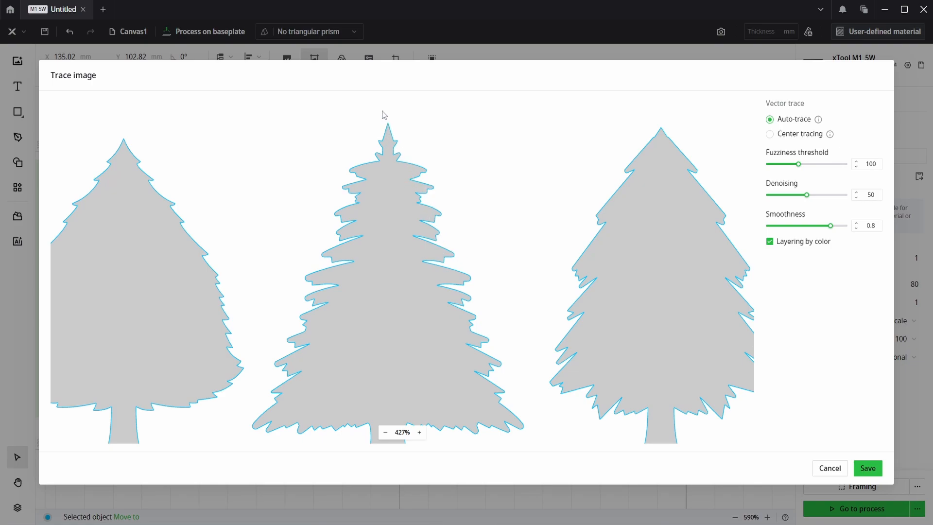
{"action": "mouse_move", "coordinate": [370, 440]}
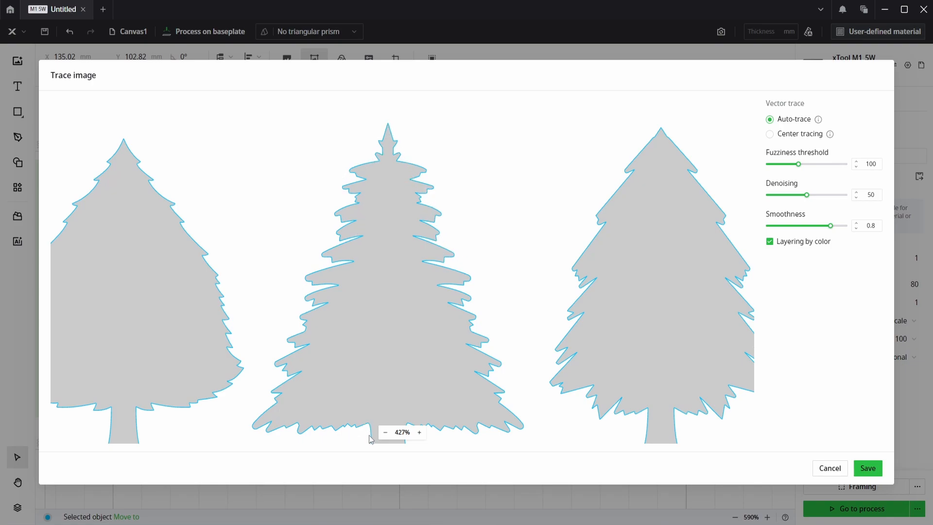
{"action": "mouse_move", "coordinate": [455, 265]}
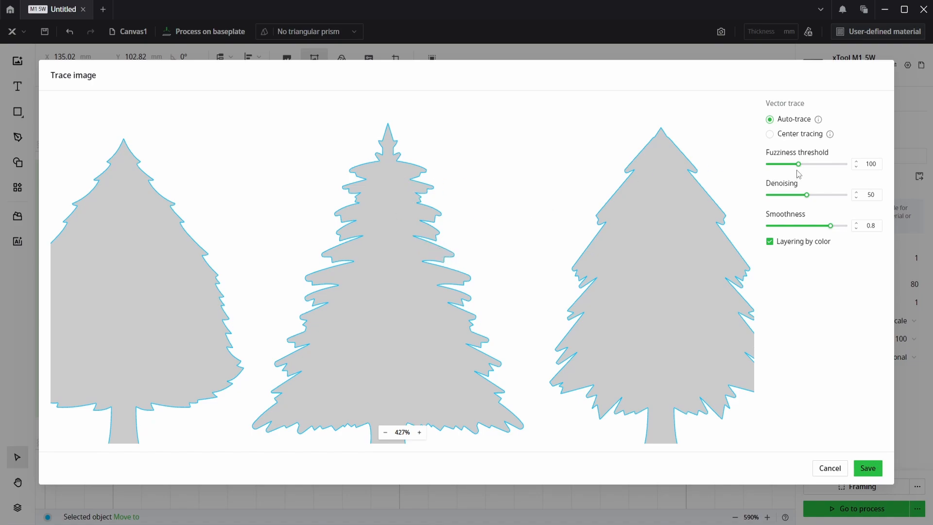
{"action": "mouse_move", "coordinate": [572, 211]}
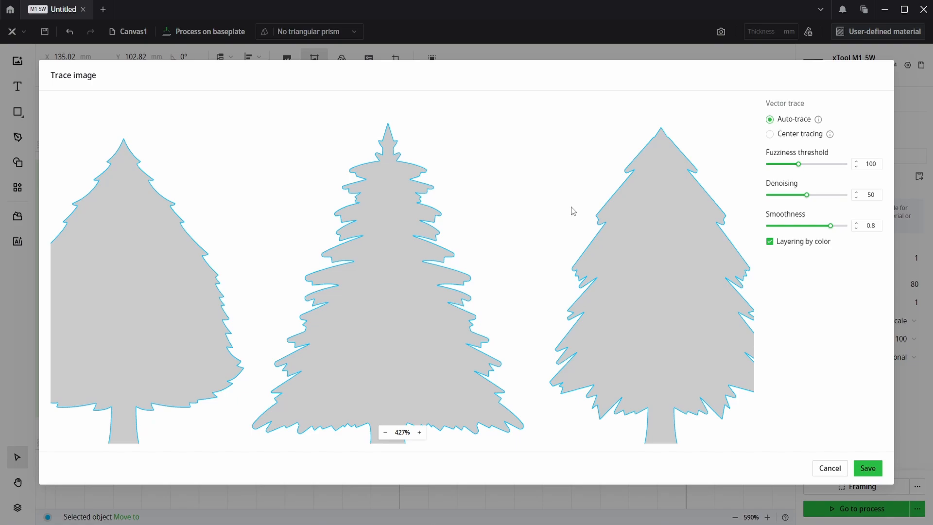
{"action": "mouse_move", "coordinate": [794, 158]}
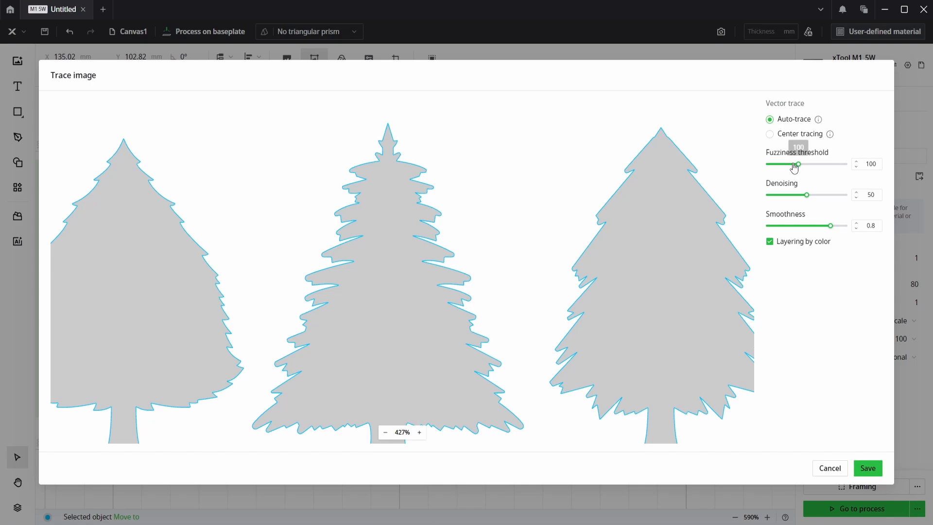
{"action": "mouse_move", "coordinate": [829, 170]}
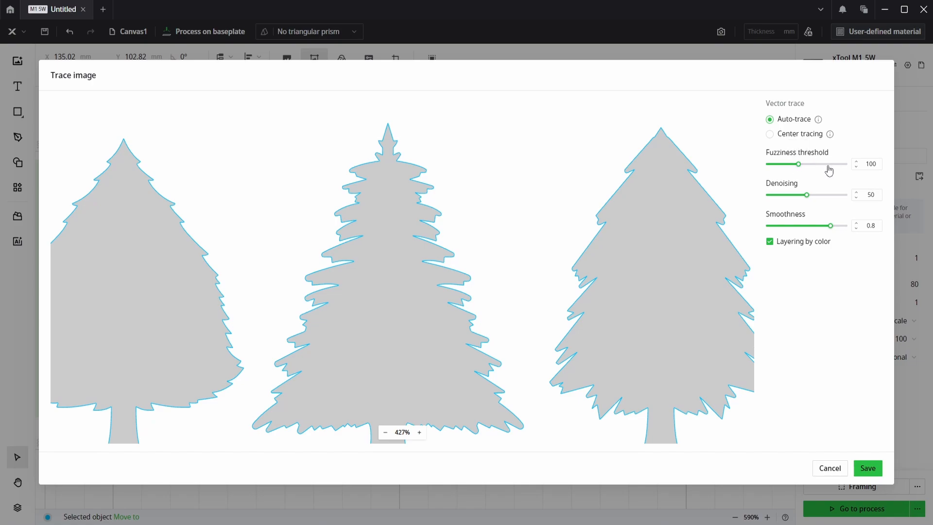
{"action": "mouse_move", "coordinate": [430, 251]}
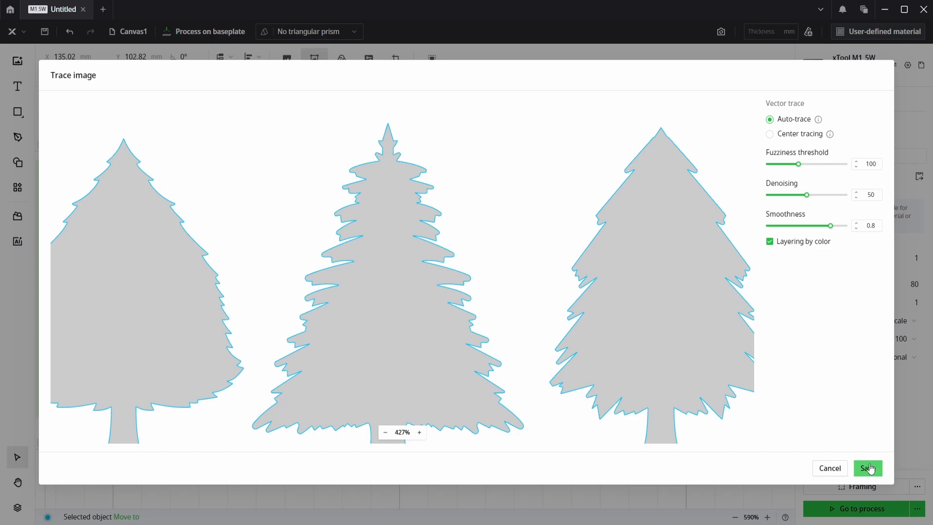
{"action": "left_click", "coordinate": [867, 468]}
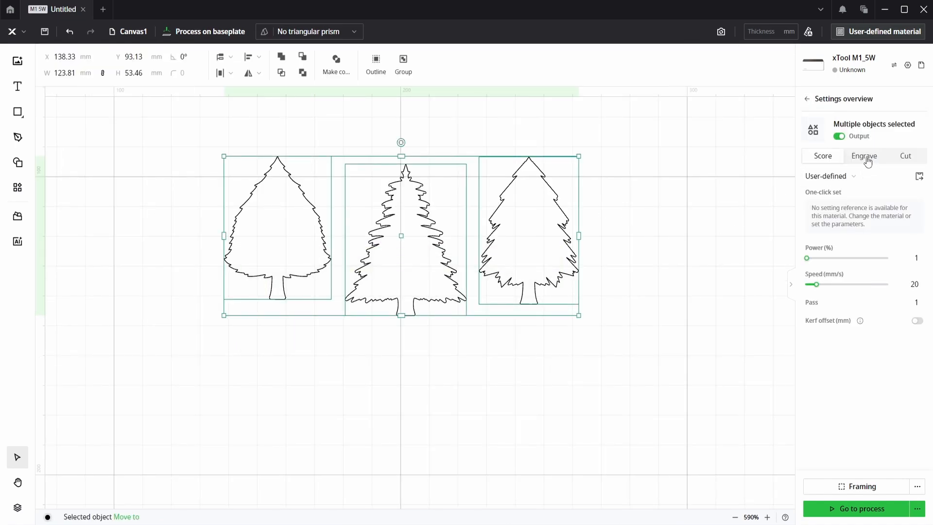
Step: Set the traced tree vectors to Engrave at 1% power and 80 mm/s
{"action": "left_click", "coordinate": [864, 156]}
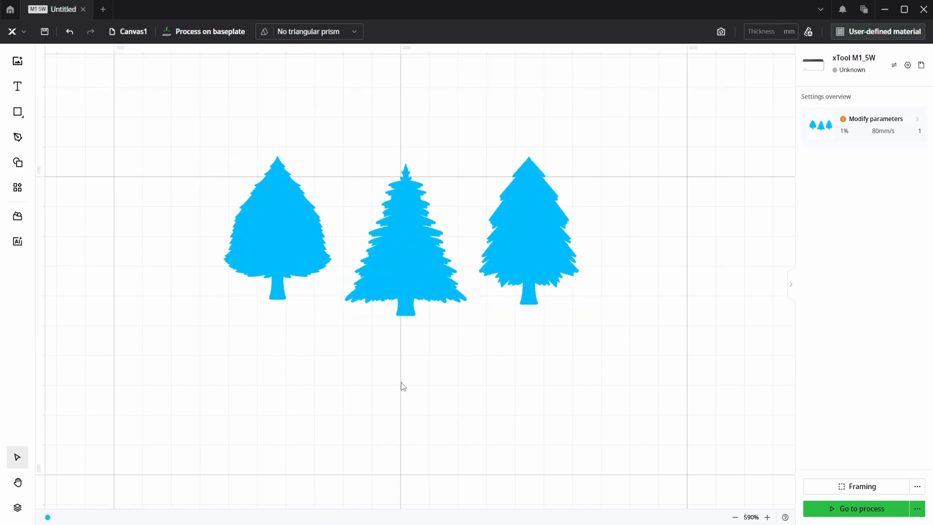
Step: Select a tree to resize it and switch outlines to 20 mm/s scoring
{"action": "left_click", "coordinate": [276, 229]}
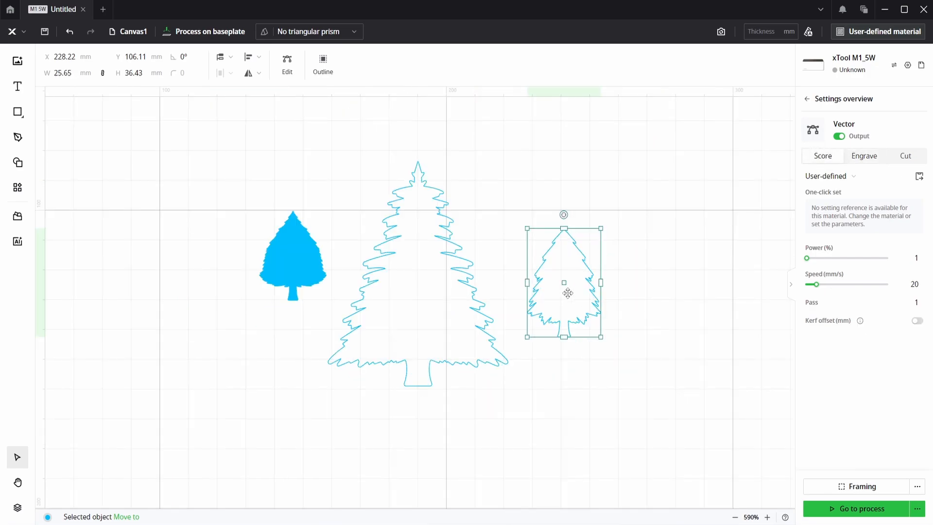
{"action": "mouse_move", "coordinate": [619, 270]}
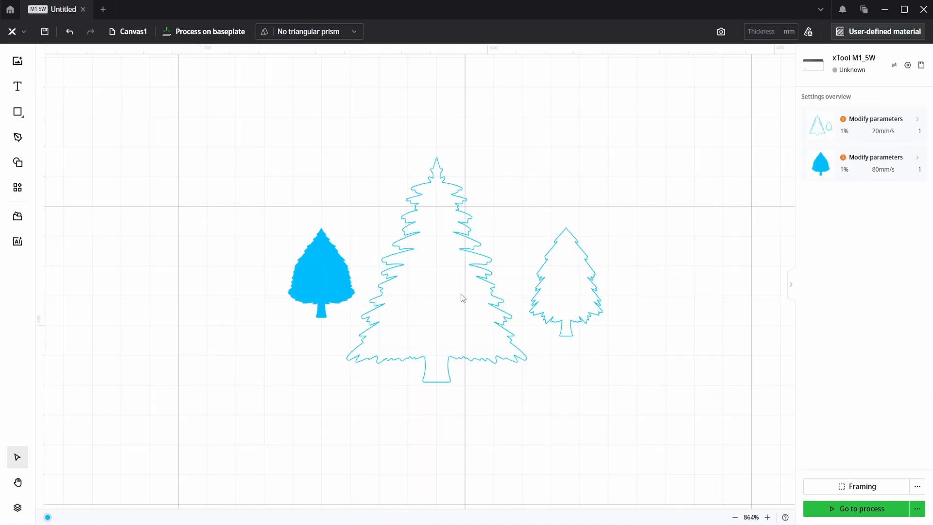
{"action": "scroll", "scroll_direction": "down", "scroll_amount": 3}
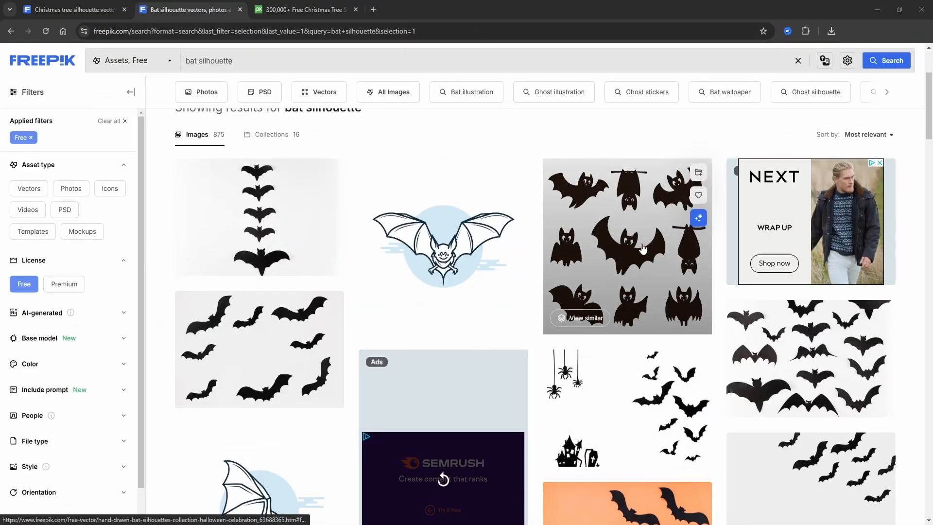
Step: Open the hand-drawn bat silhouettes collection from Freepik's free bat results
{"action": "left_click", "coordinate": [627, 246]}
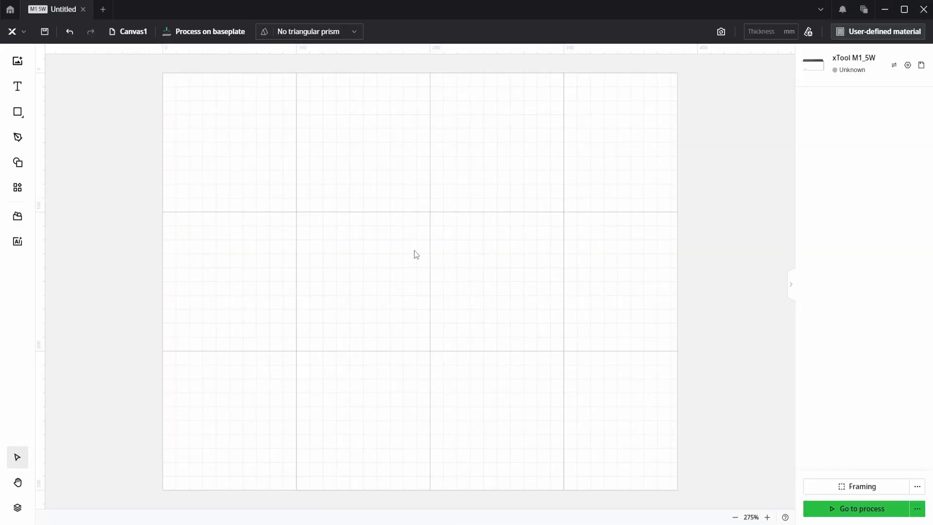
Step: Import the downloaded bat silhouettes image onto the canvas at original size
{"action": "left_click", "coordinate": [17, 61]}
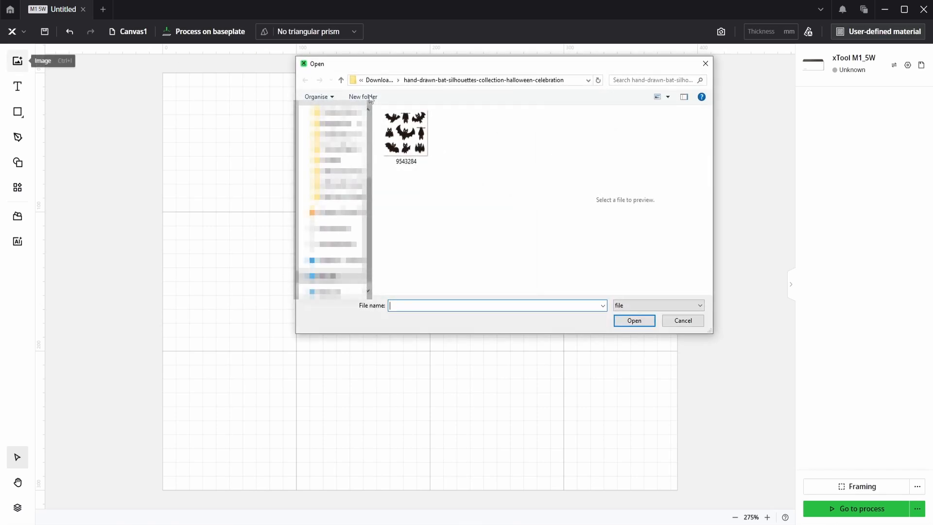
{"action": "double_click", "coordinate": [405, 133]}
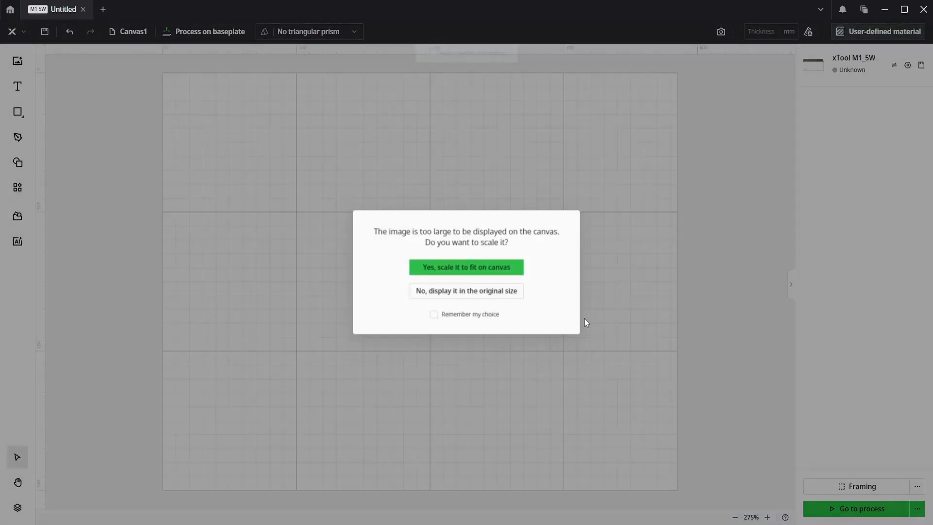
{"action": "mouse_move", "coordinate": [466, 291]}
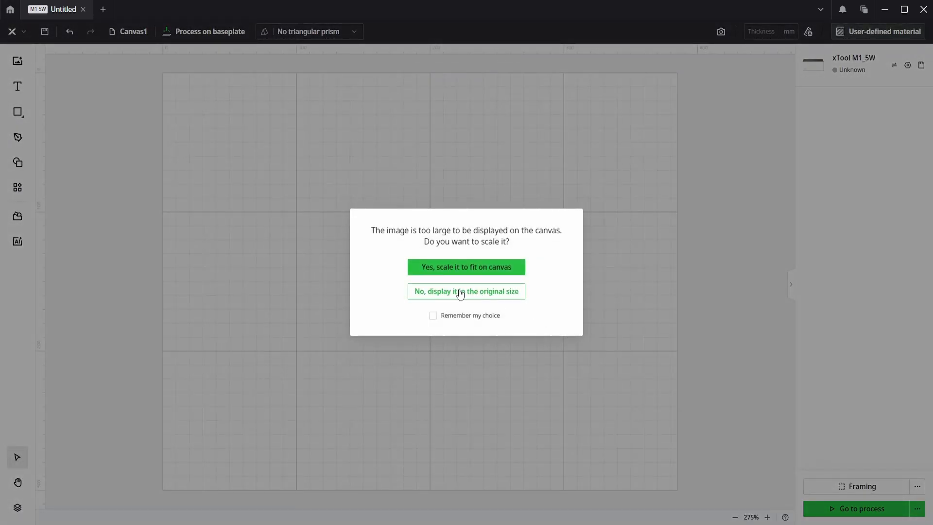
{"action": "left_click", "coordinate": [466, 291]}
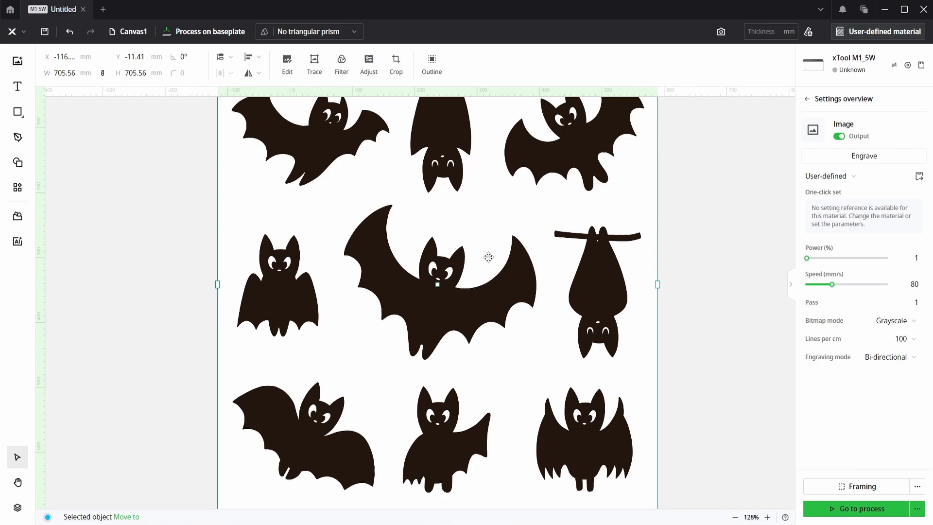
{"action": "mouse_move", "coordinate": [315, 64]}
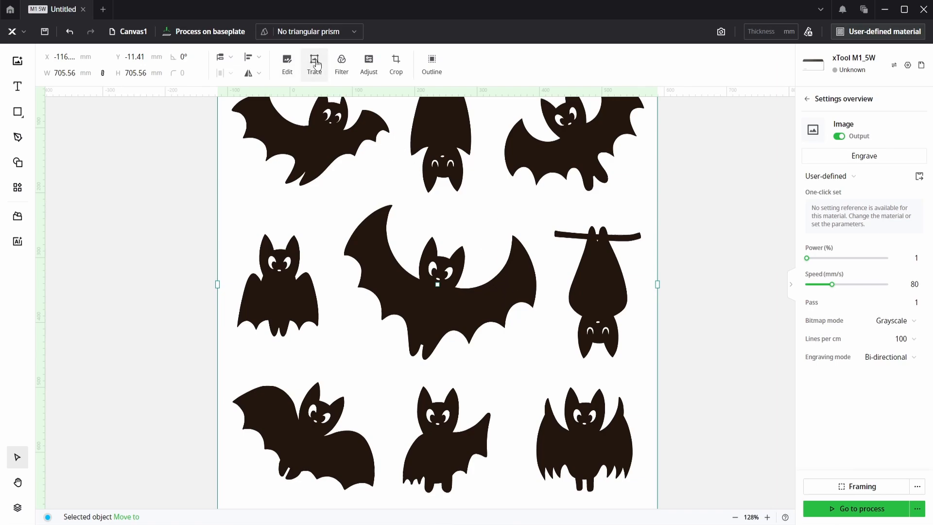
Step: Auto-trace the nine-bat image into vector outlines and save the trace
{"action": "left_click", "coordinate": [314, 64]}
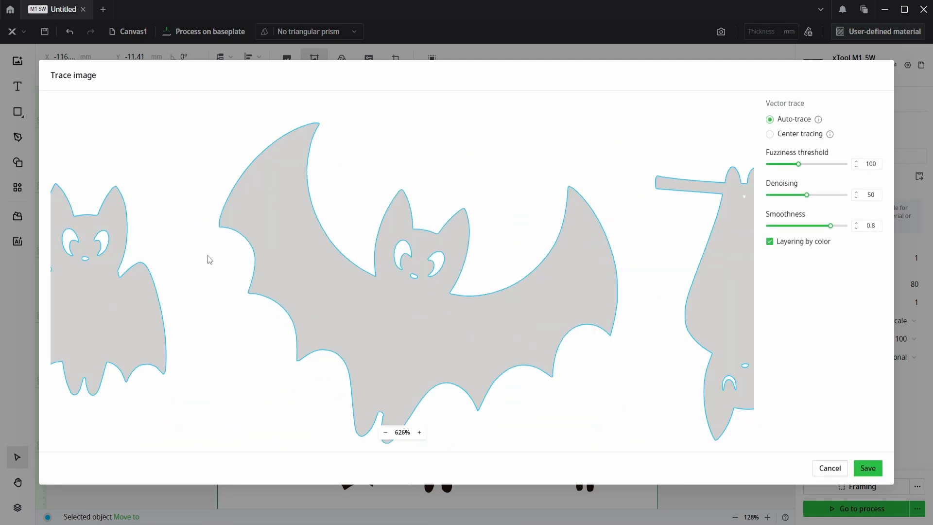
{"action": "scroll", "scroll_direction": "down", "scroll_amount": 3}
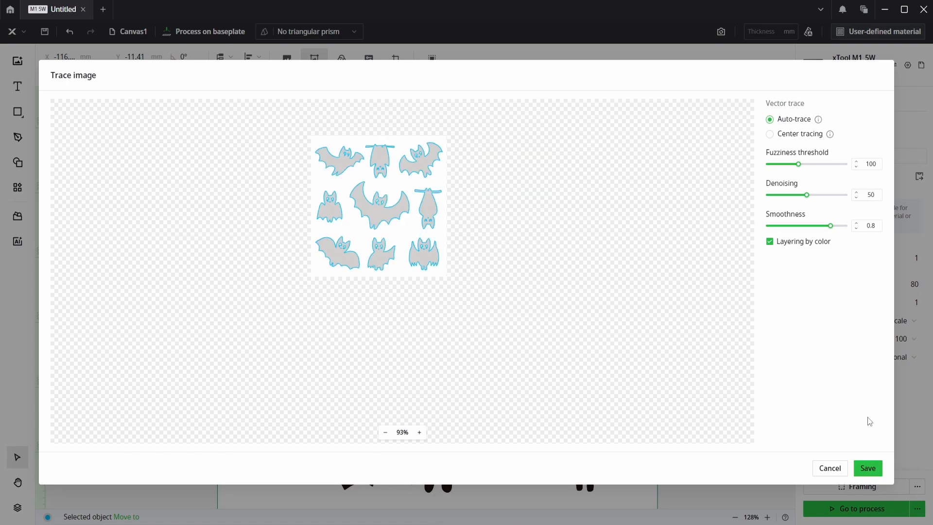
{"action": "left_click", "coordinate": [867, 467]}
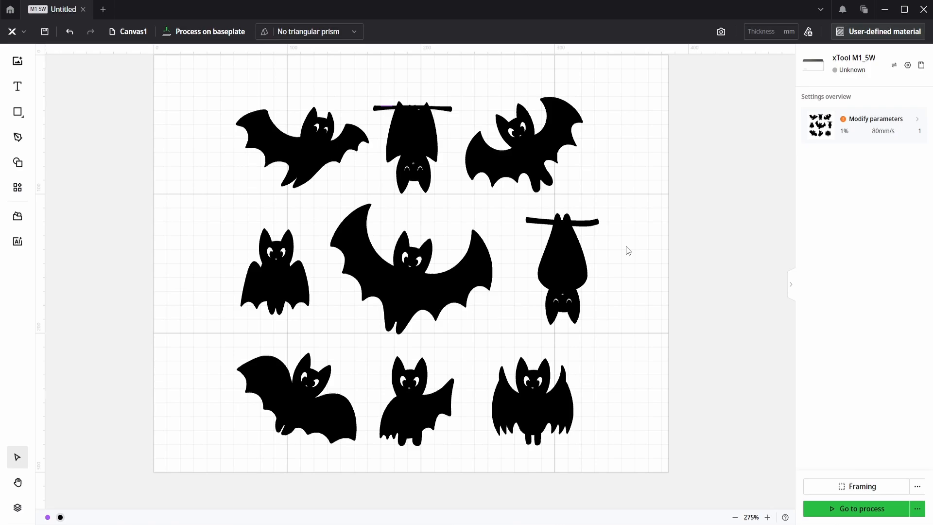
{"action": "mouse_move", "coordinate": [626, 249]}
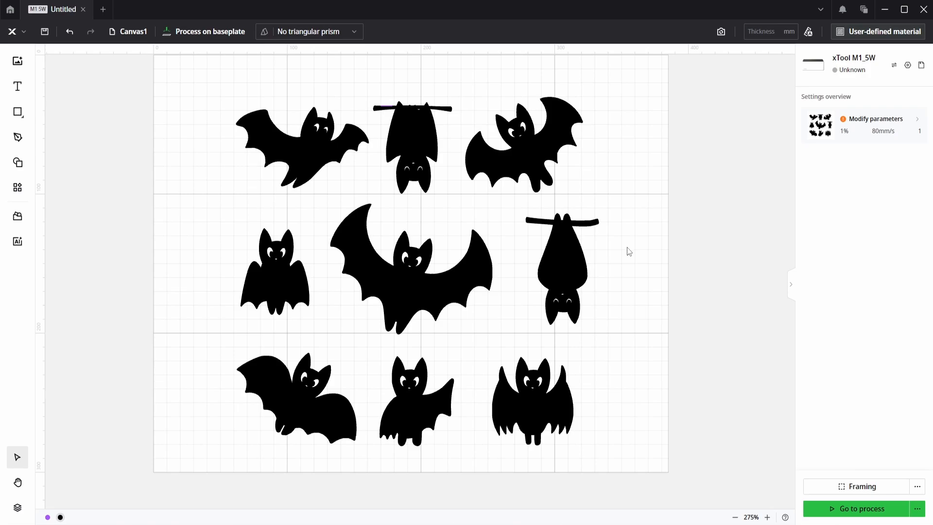